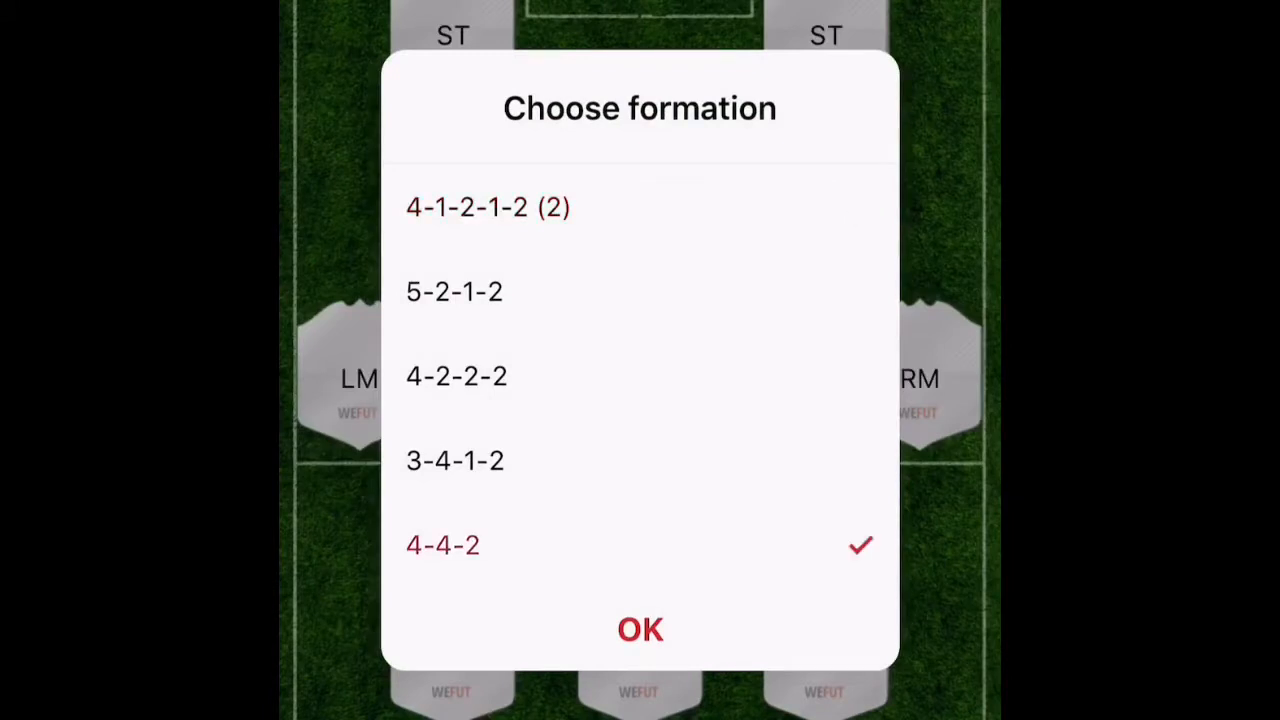
Confirm the 4-4-2 formation and bring up the LM player choices.
{"action": "left_click", "coordinate": [640, 628]}
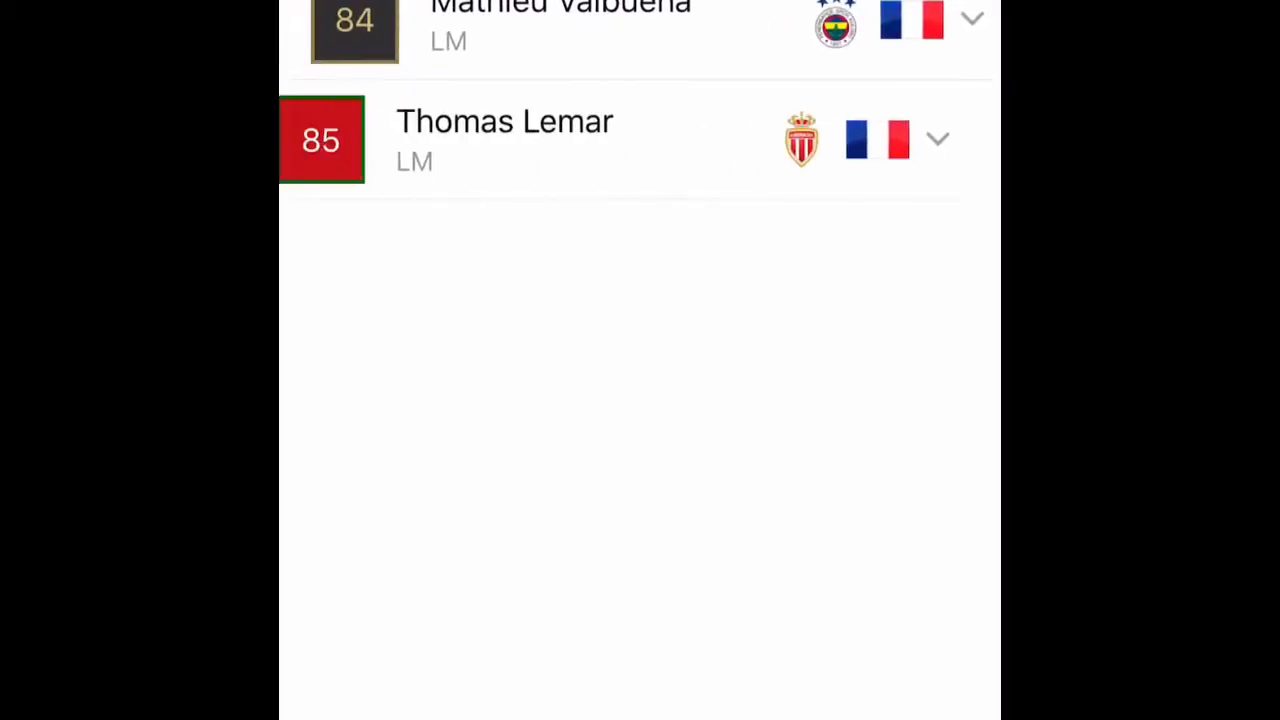
Draft players for both strikers, all four midfielders, left-back and right-back, including RM.
{"action": "scroll", "scroll_direction": "down", "scroll_amount": 3}
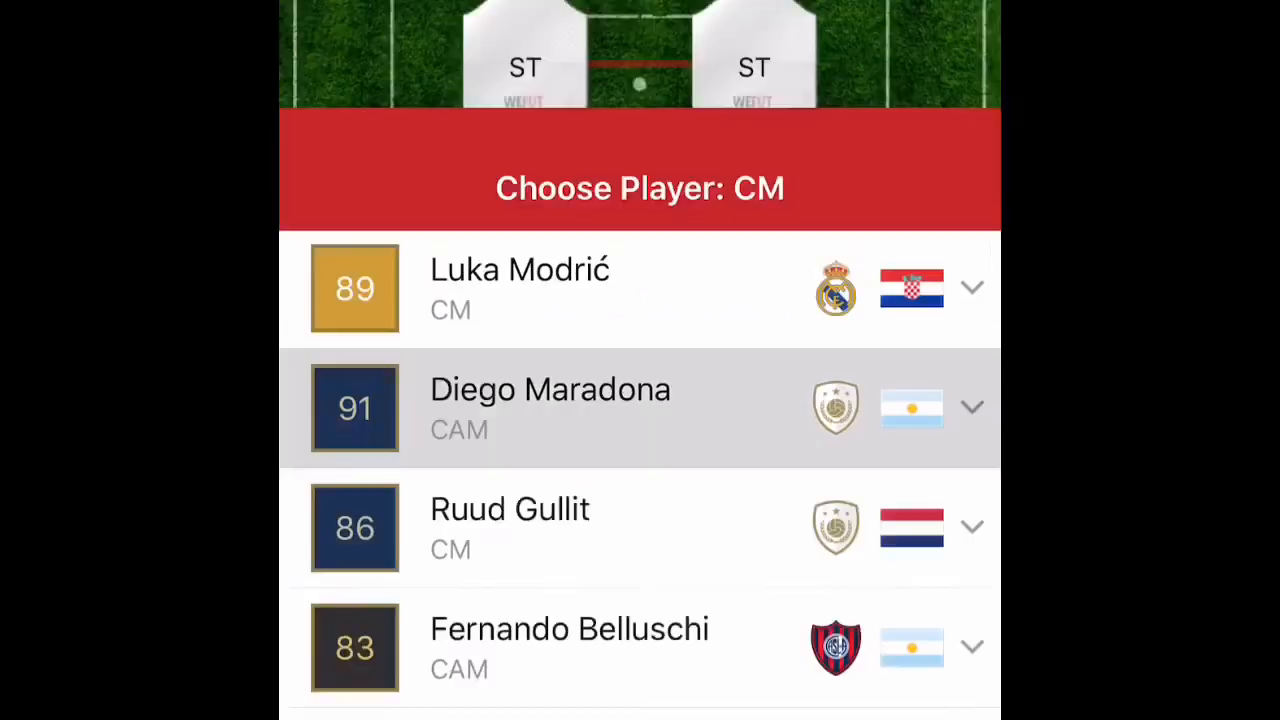
{"action": "scroll", "scroll_direction": "down", "scroll_amount": 3}
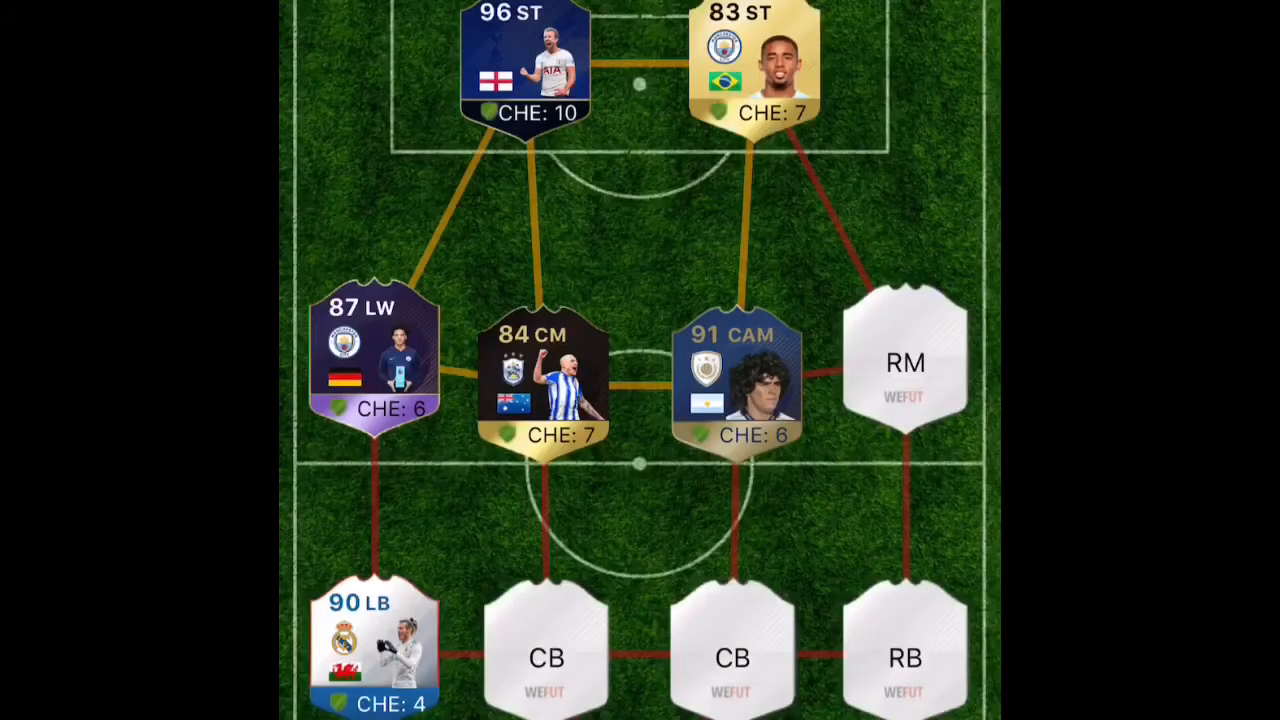
{"action": "left_click", "coordinate": [903, 362]}
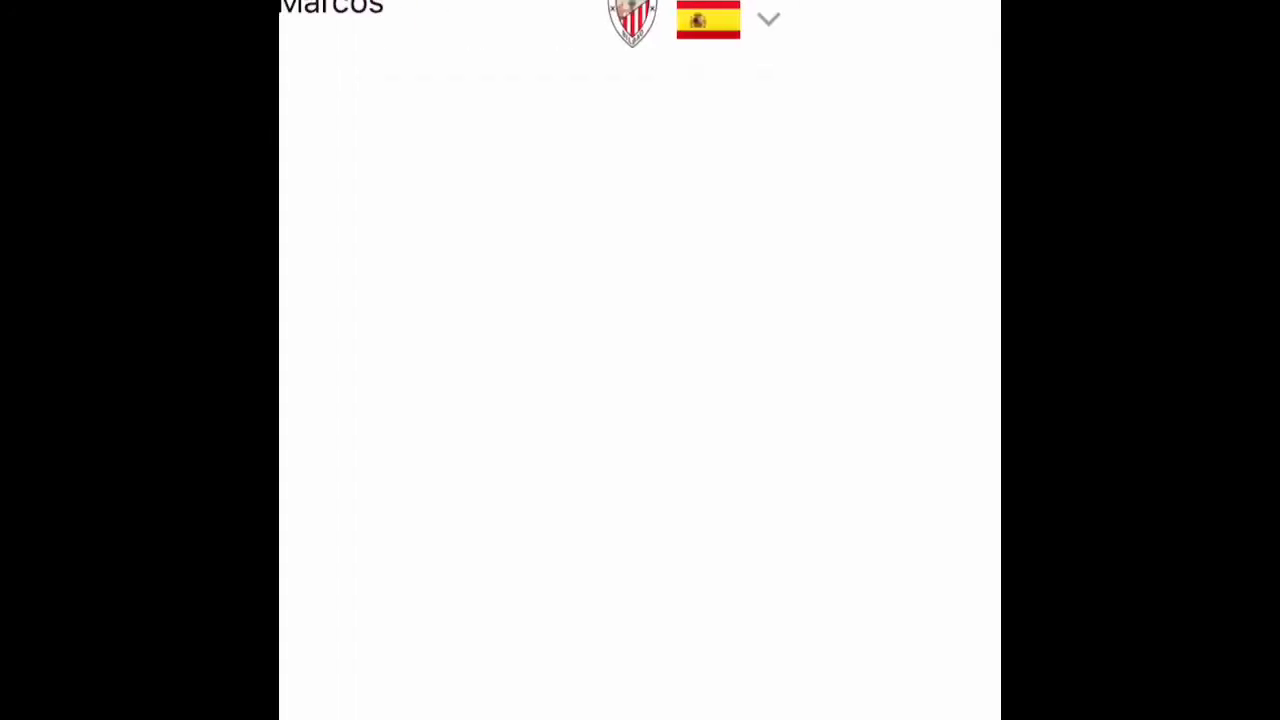
{"action": "scroll", "scroll_direction": "down", "scroll_amount": 3}
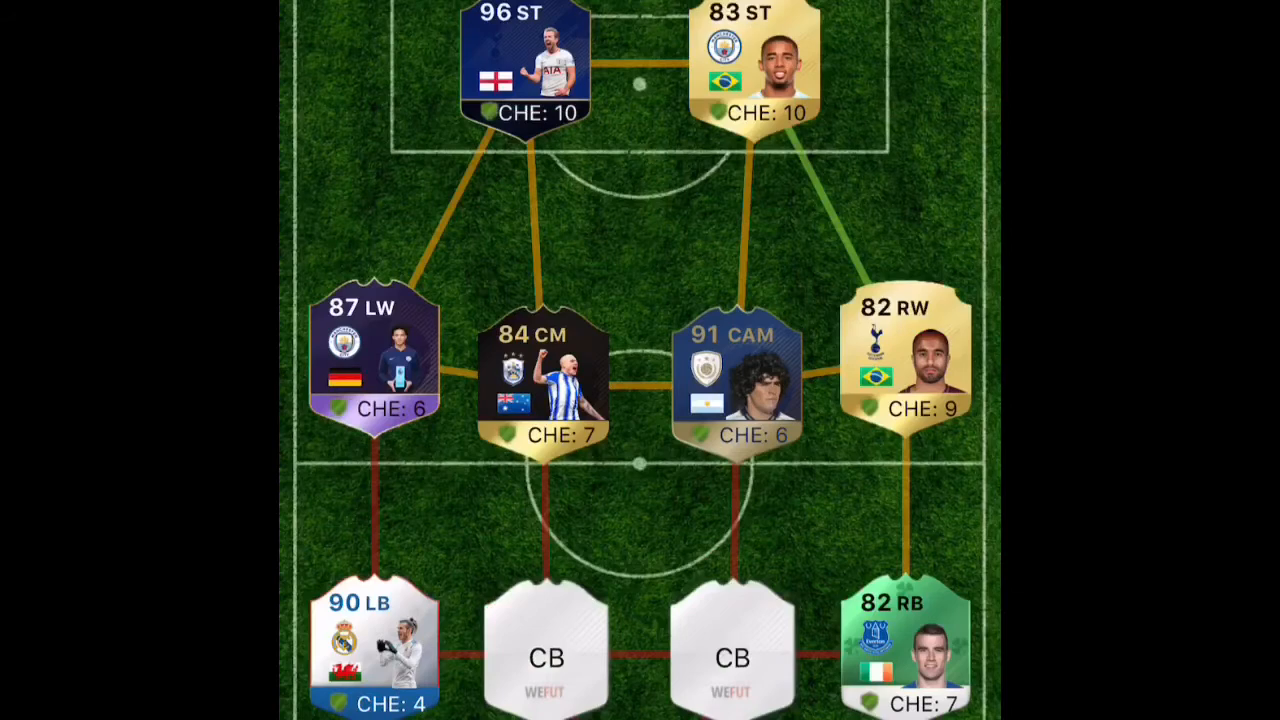
Fill both centre-back slots and bring up the empty substitutes bench.
{"action": "left_click", "coordinate": [545, 655]}
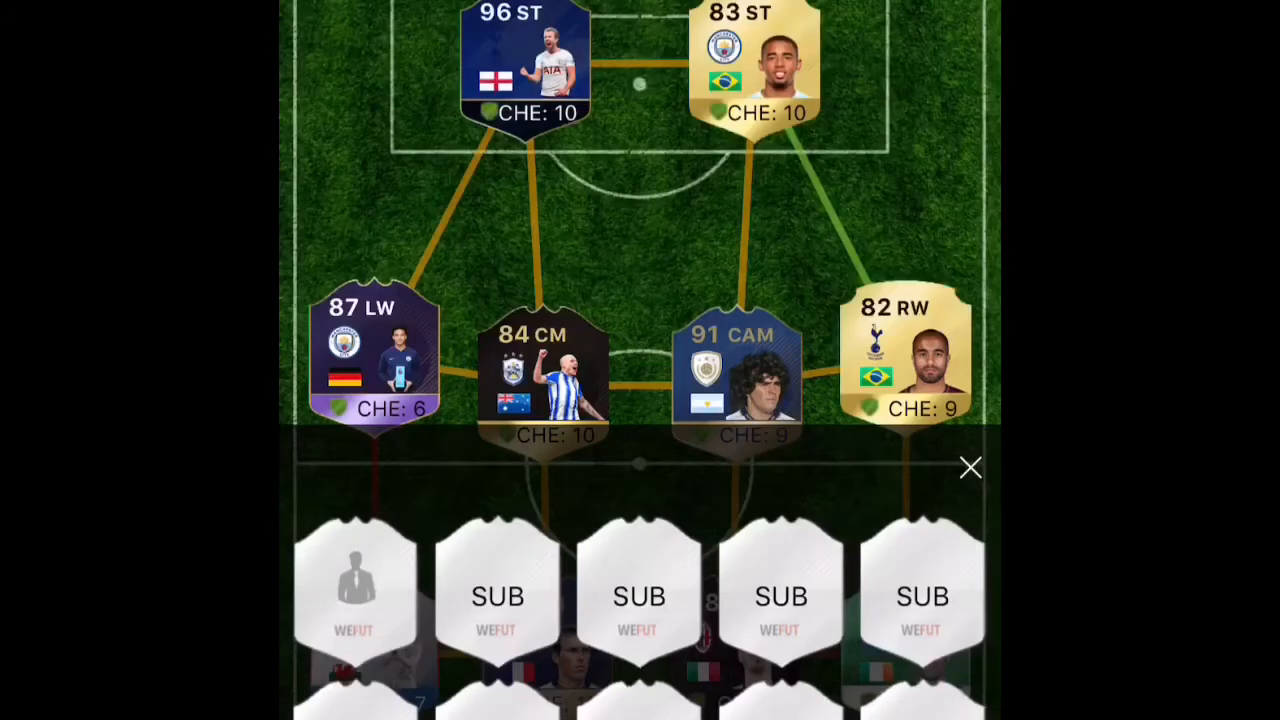
Draft substitutes, start the 89 CAM over the 84 CM, and close the bench.
{"action": "left_click", "coordinate": [970, 468]}
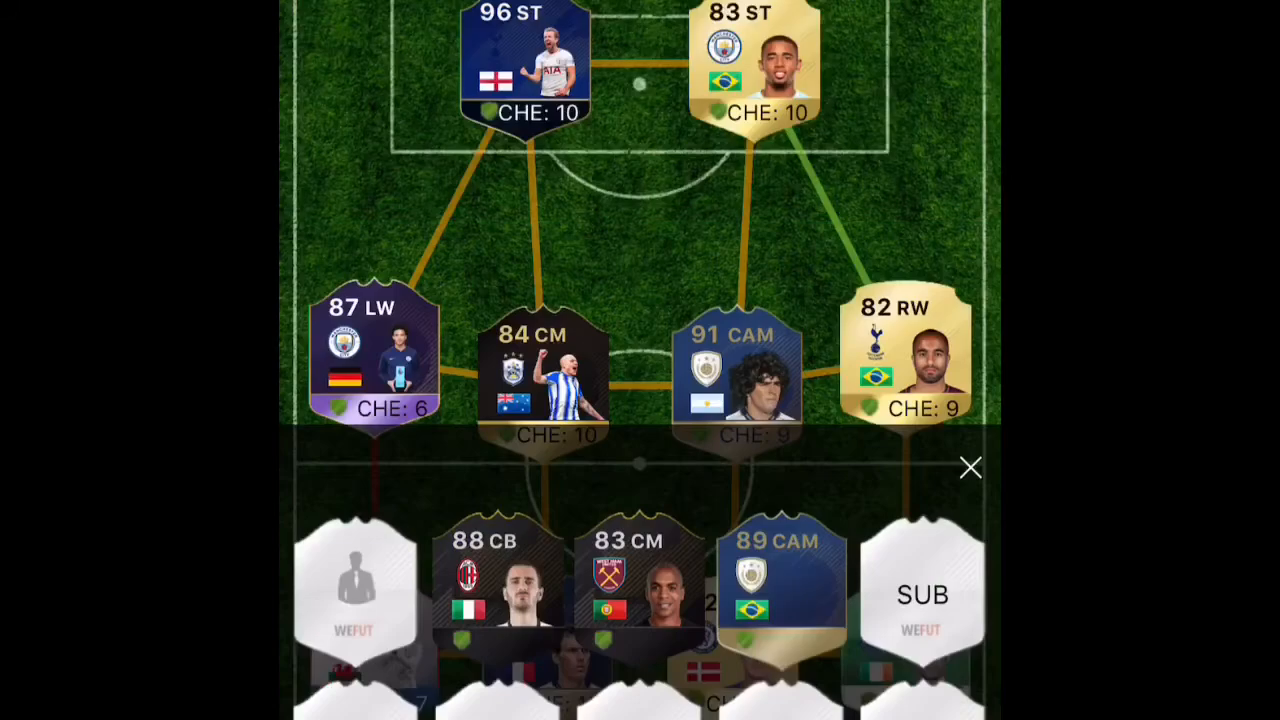
{"action": "left_click", "coordinate": [969, 468]}
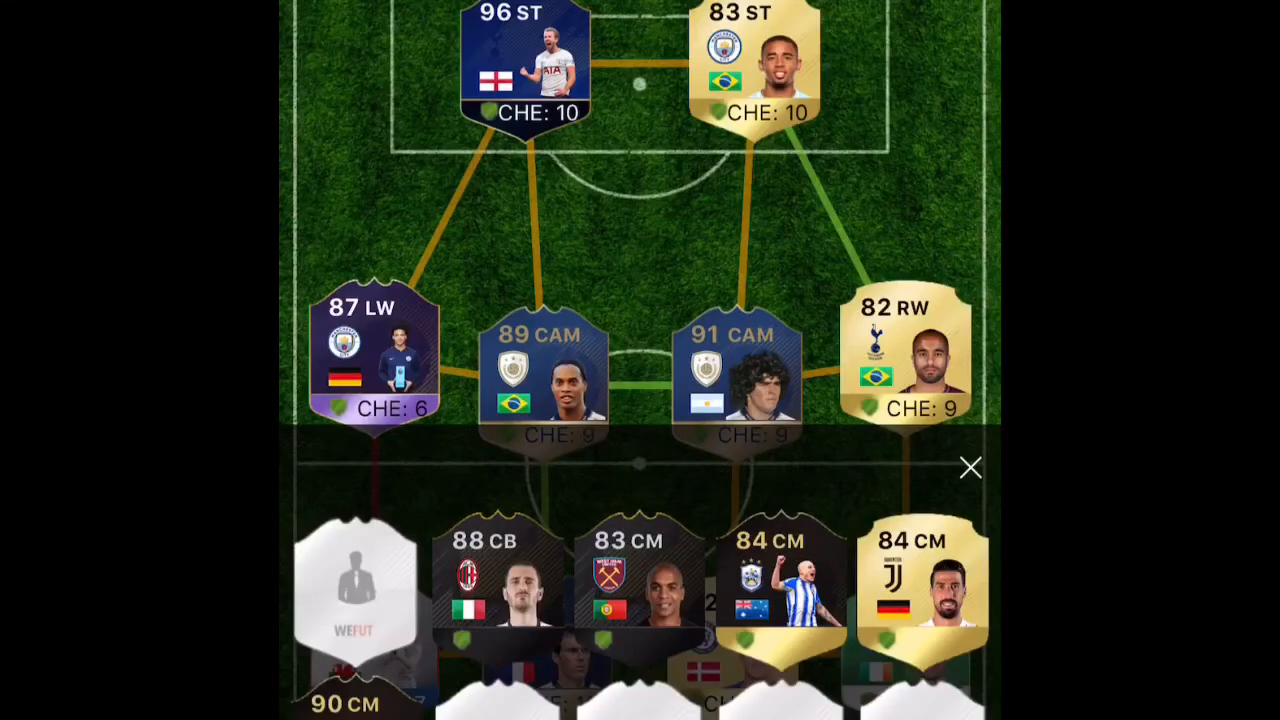
{"action": "left_click", "coordinate": [969, 468]}
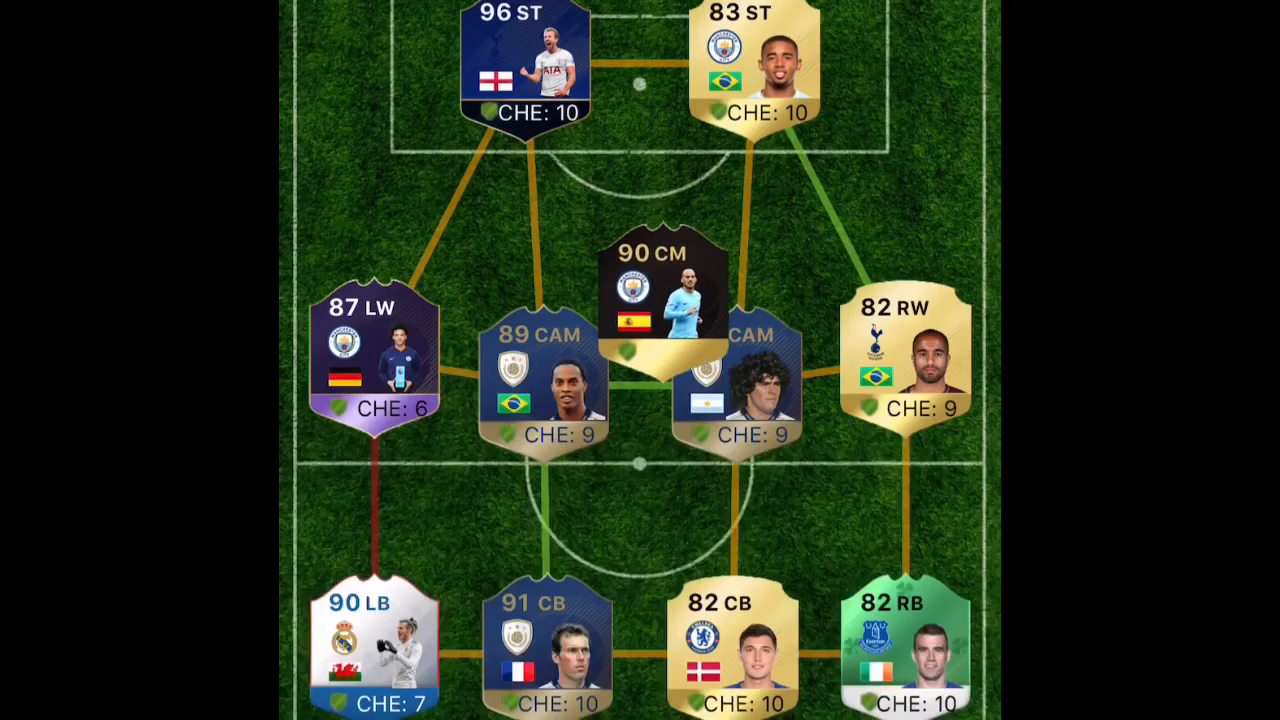
Reopen the bench and add a Spanish manager plus a row of reserves.
{"action": "left_click", "coordinate": [661, 300]}
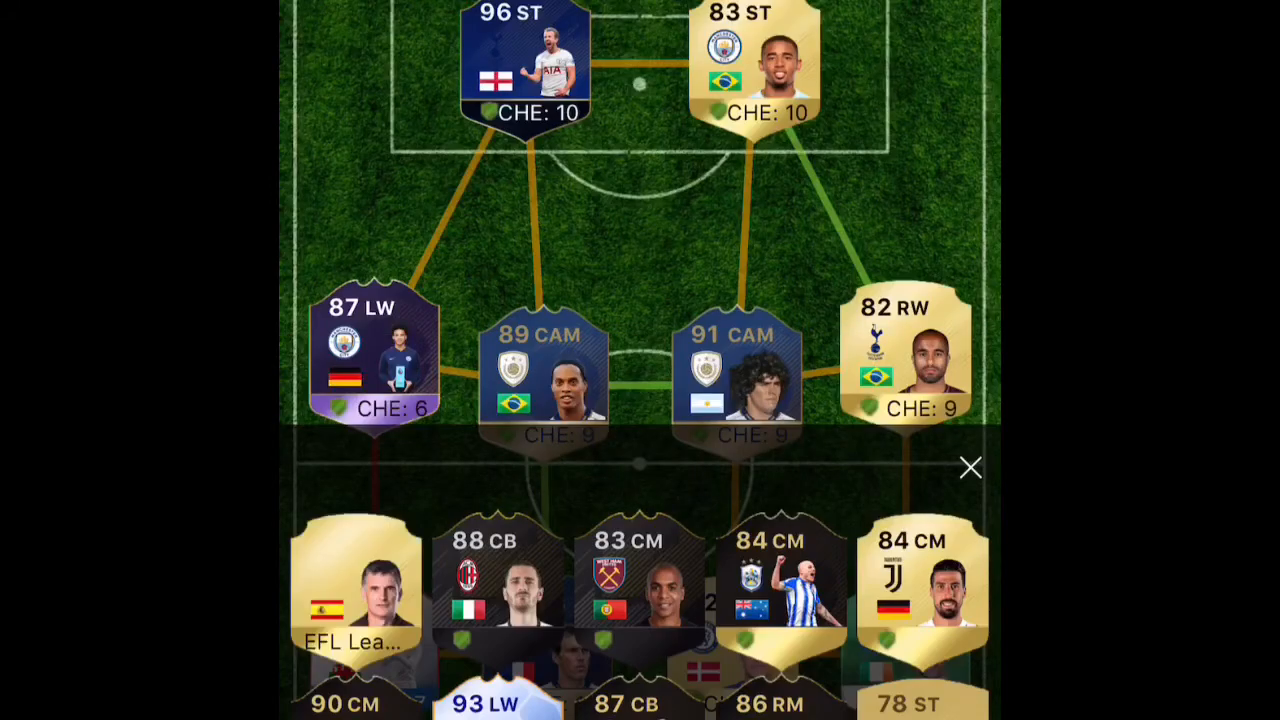
Save the squad under the name 'Sic' and go to the Pack Opener.
{"action": "left_click", "coordinate": [969, 468]}
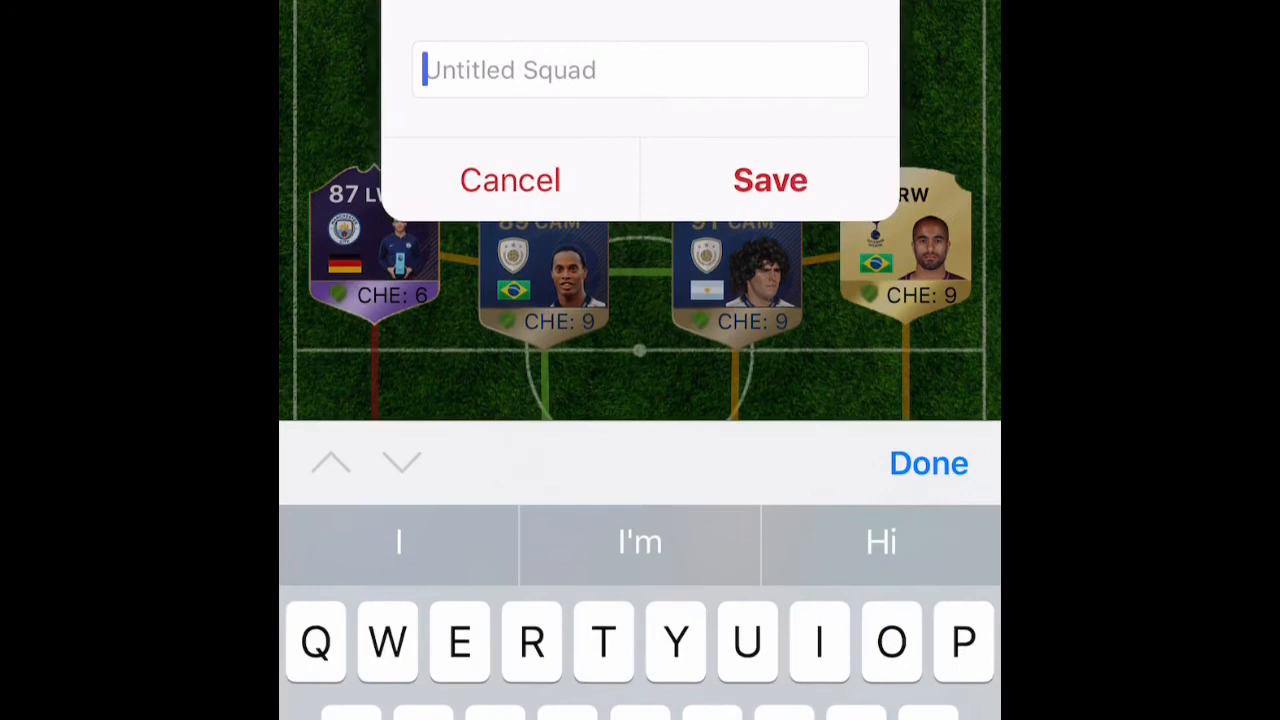
{"action": "type", "text": "Sic"}
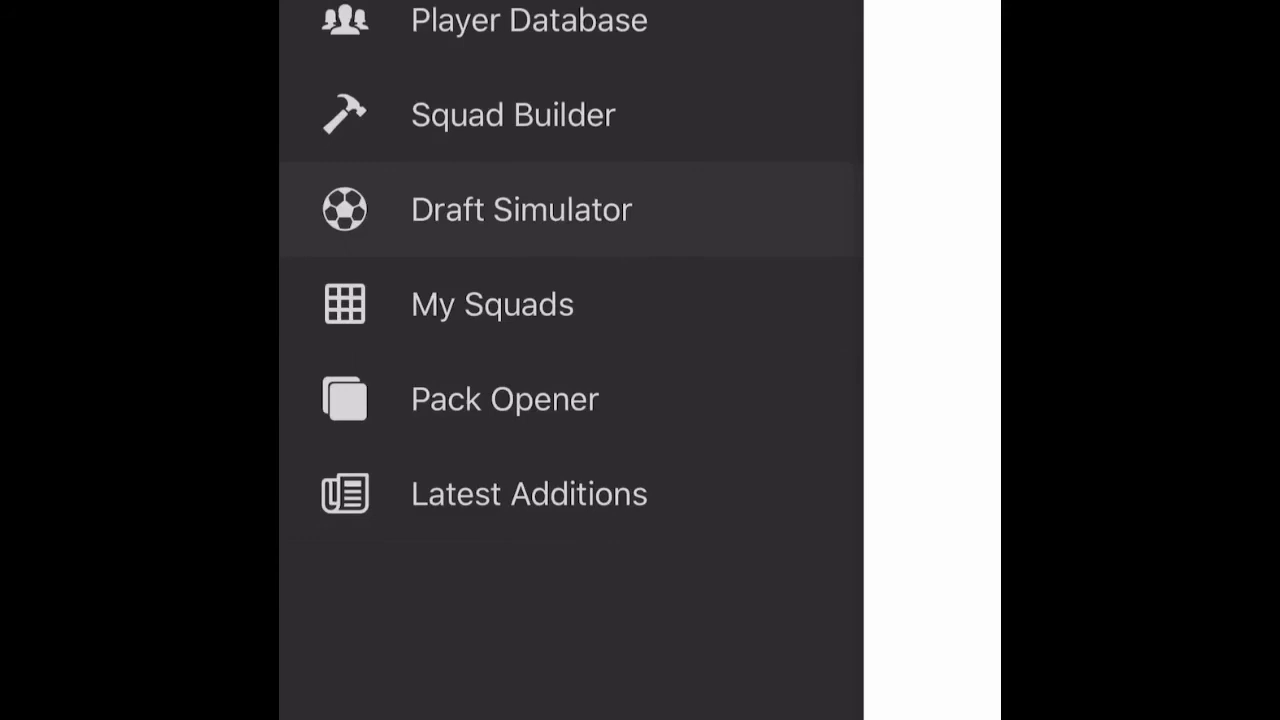
{"action": "left_click", "coordinate": [504, 398]}
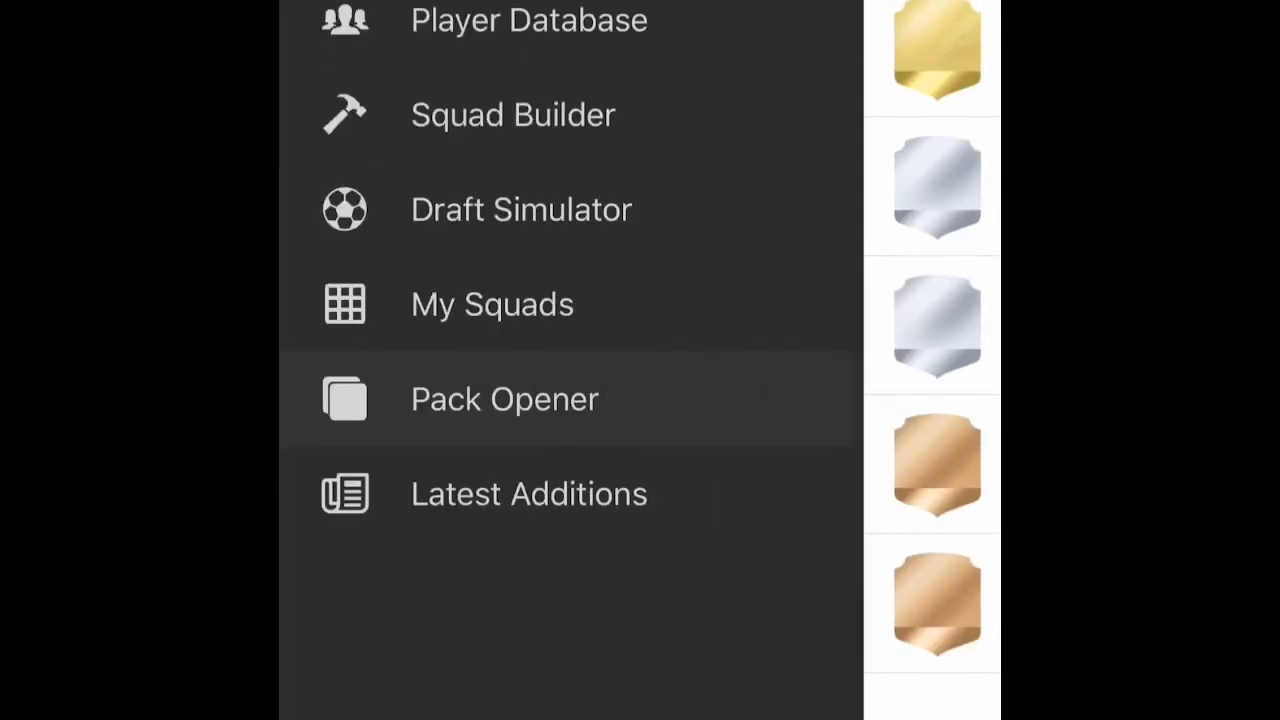
{"action": "left_click", "coordinate": [504, 398]}
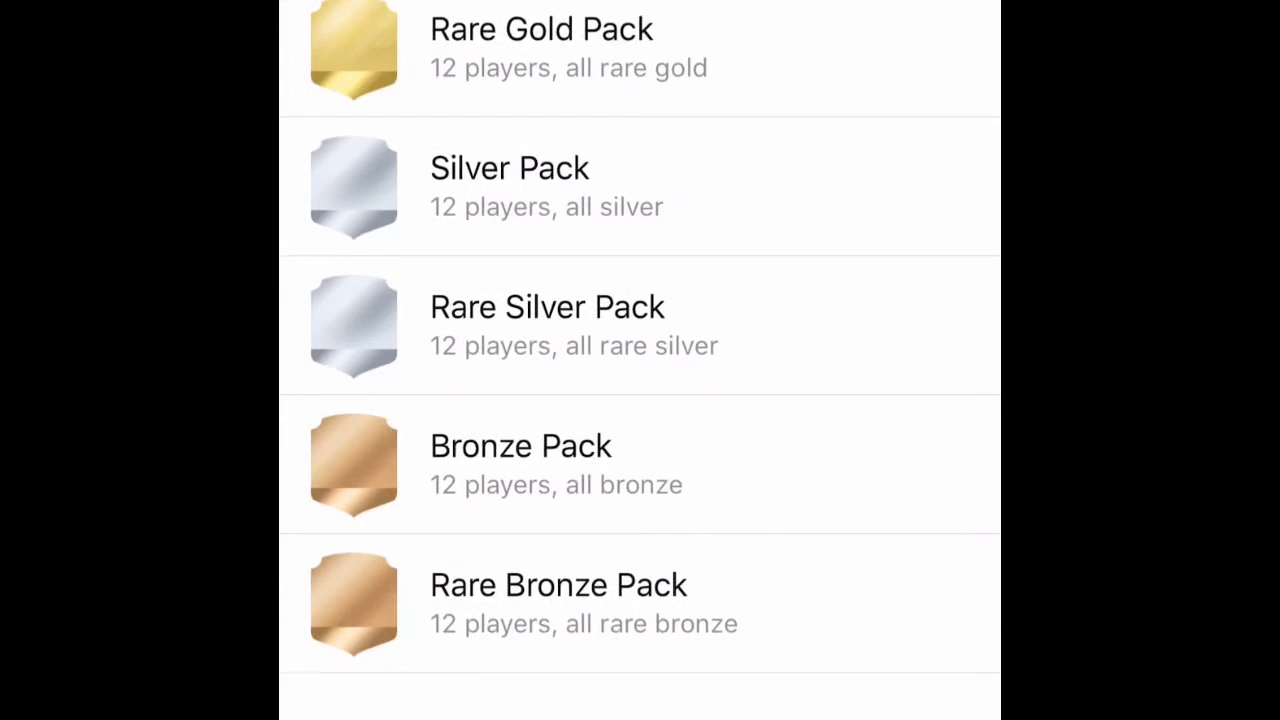